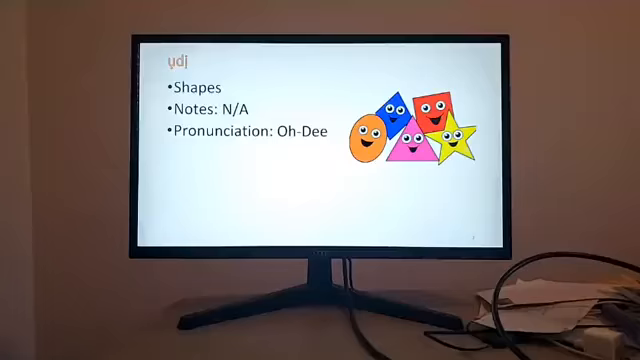
# Advance the slideshow to the 'linụ' (Line) vocabulary slide
pyautogui.press('right')
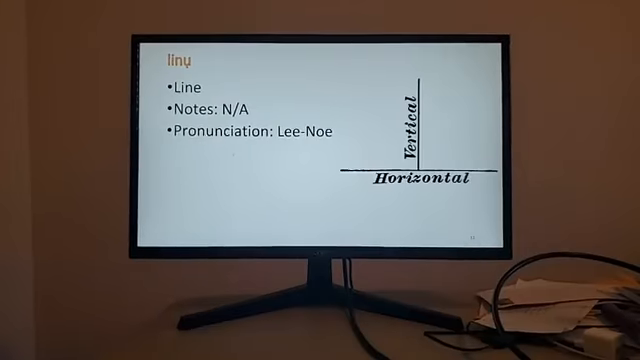
# Advance through the shape slides to the 'oktagonụ' (Octagon) slide
pyautogui.press('right')
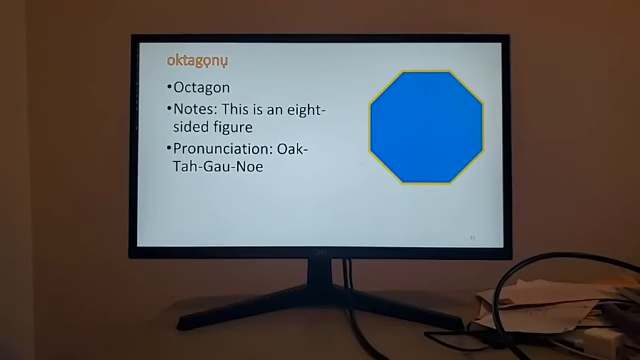
pyautogui.press('Right')
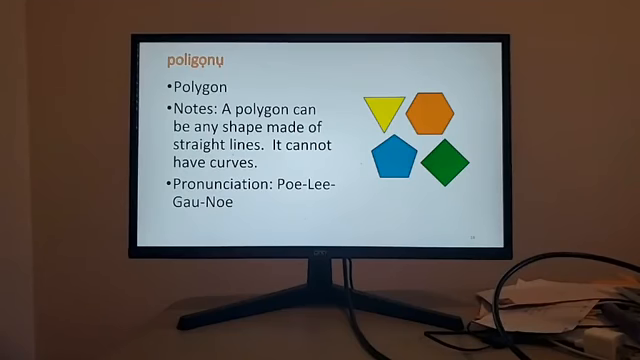
# Advance from the Polygon slide to the 'piramidi' (Pyramid) slide
pyautogui.press('Right')
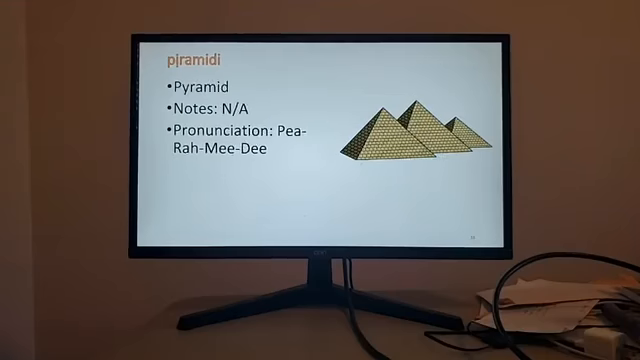